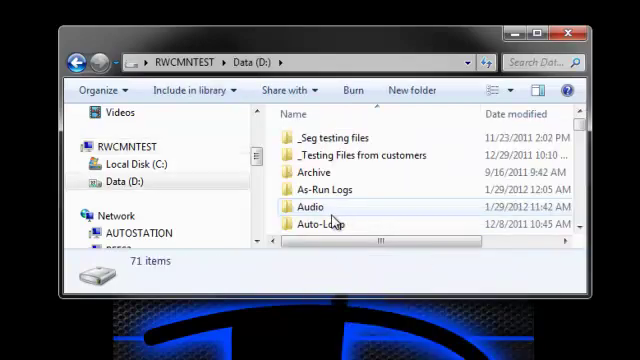
# - Open the Audio folder on D: and scroll through its MP3 tracks to You Said.mp3
pyautogui.doubleClick(308, 206)
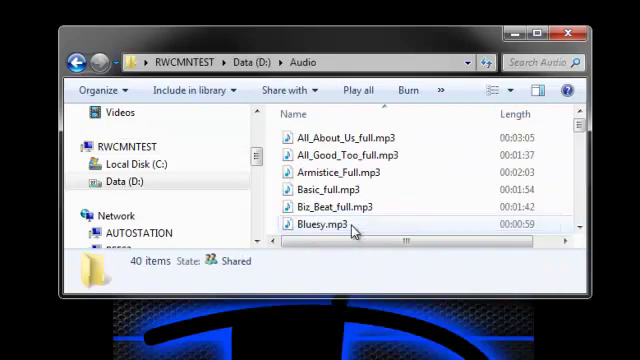
pyautogui.moveTo(397, 190)
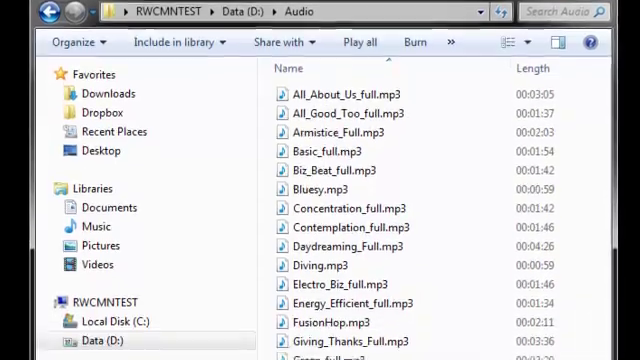
pyautogui.scroll(-3)
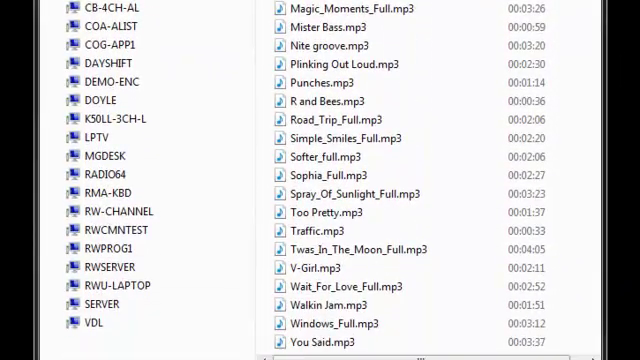